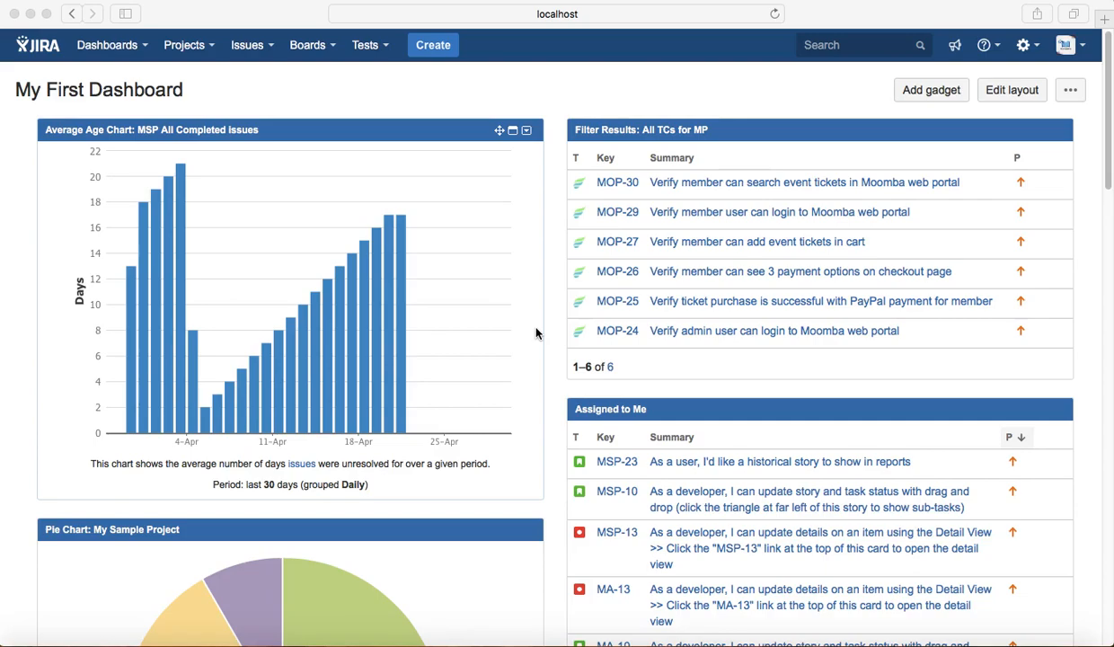
{"action": "mouse_move", "coordinate": [219, 68]}
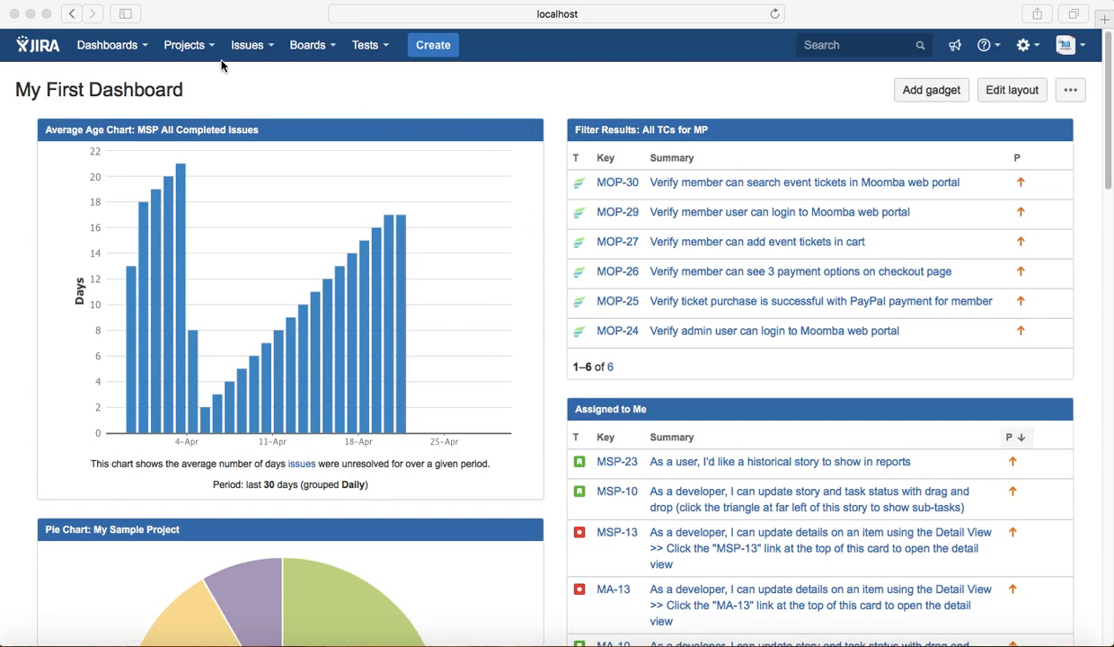
Switch from the dashboard to the Moomba Project (MOP) board via the Projects menu
{"action": "left_click", "coordinate": [189, 44]}
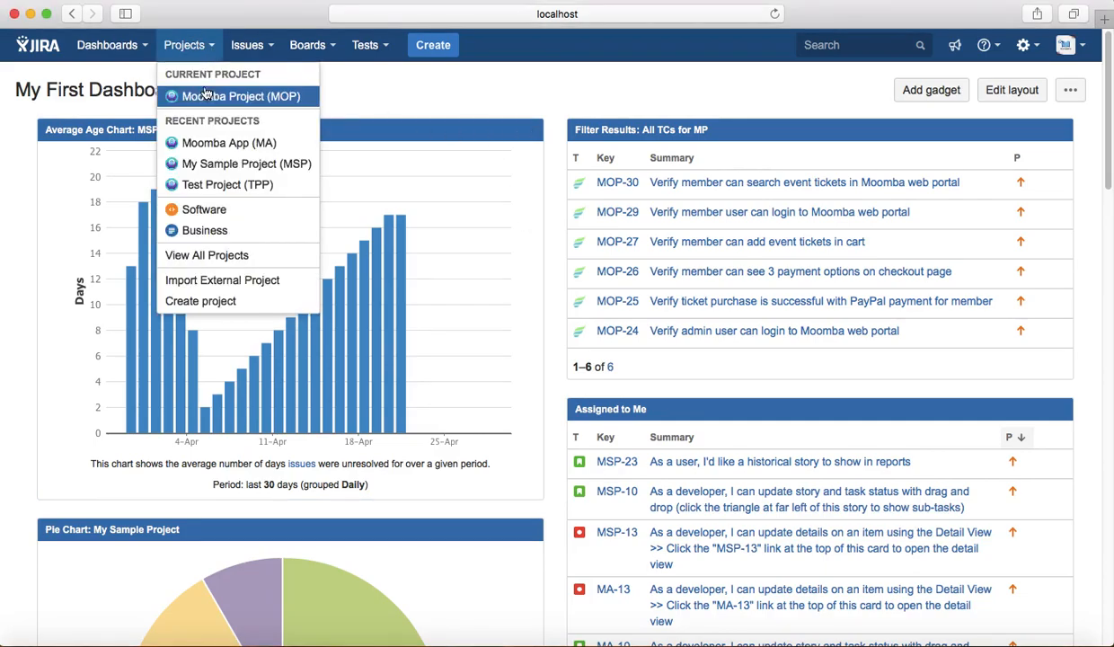
{"action": "left_click", "coordinate": [241, 97]}
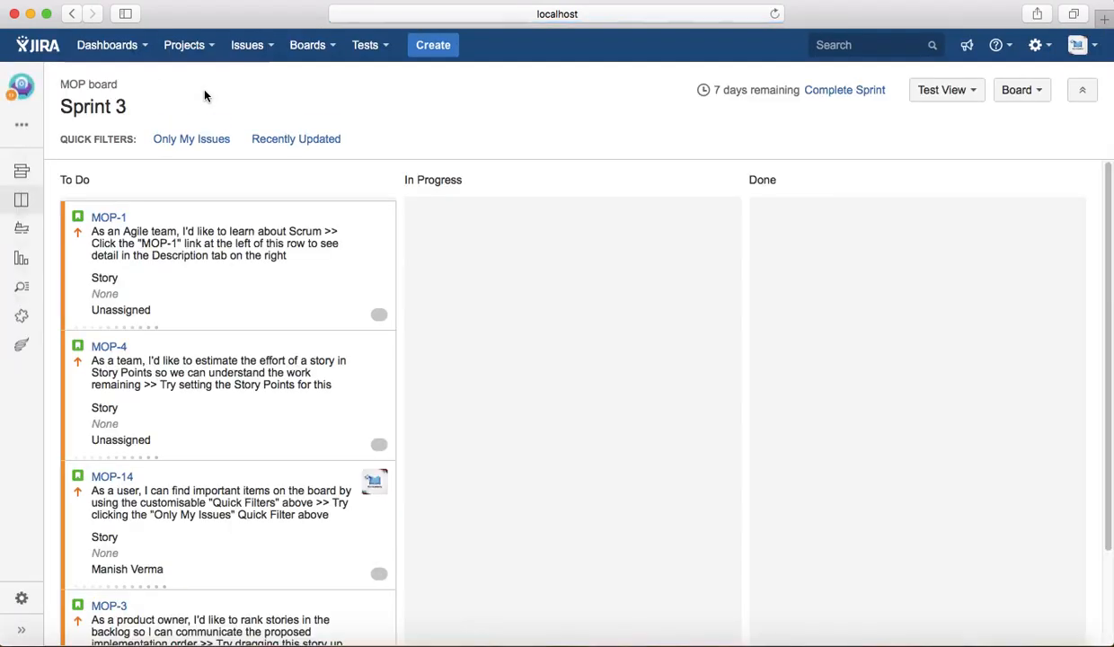
{"action": "mouse_move", "coordinate": [21, 259]}
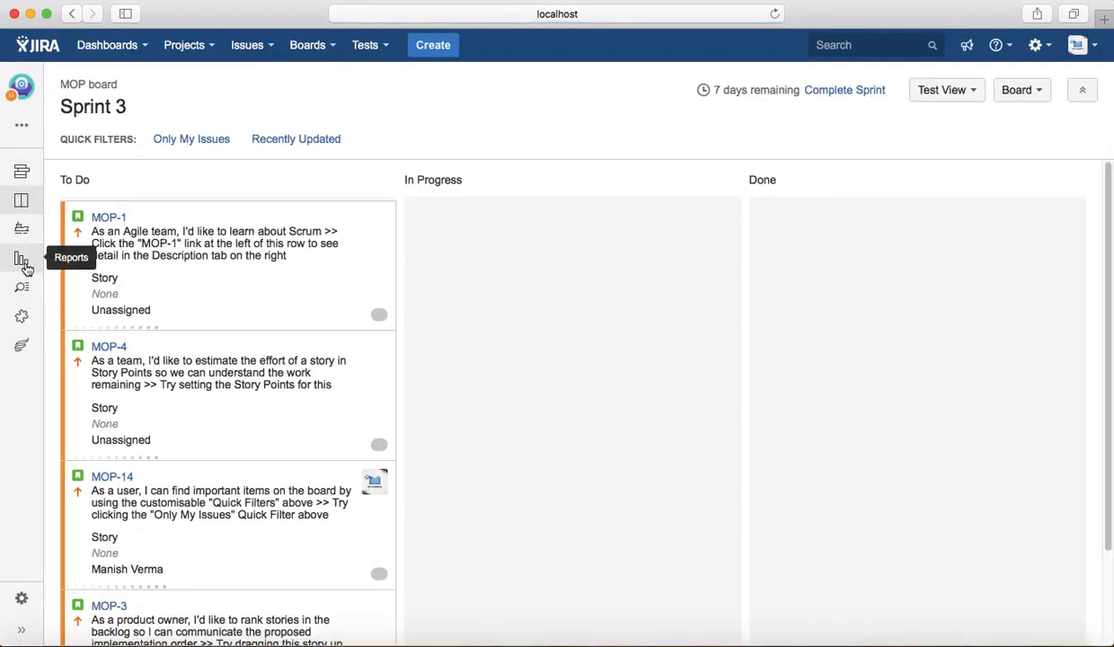
Go to the MOP project's All reports page from the left sidebar
{"action": "left_click", "coordinate": [22, 259]}
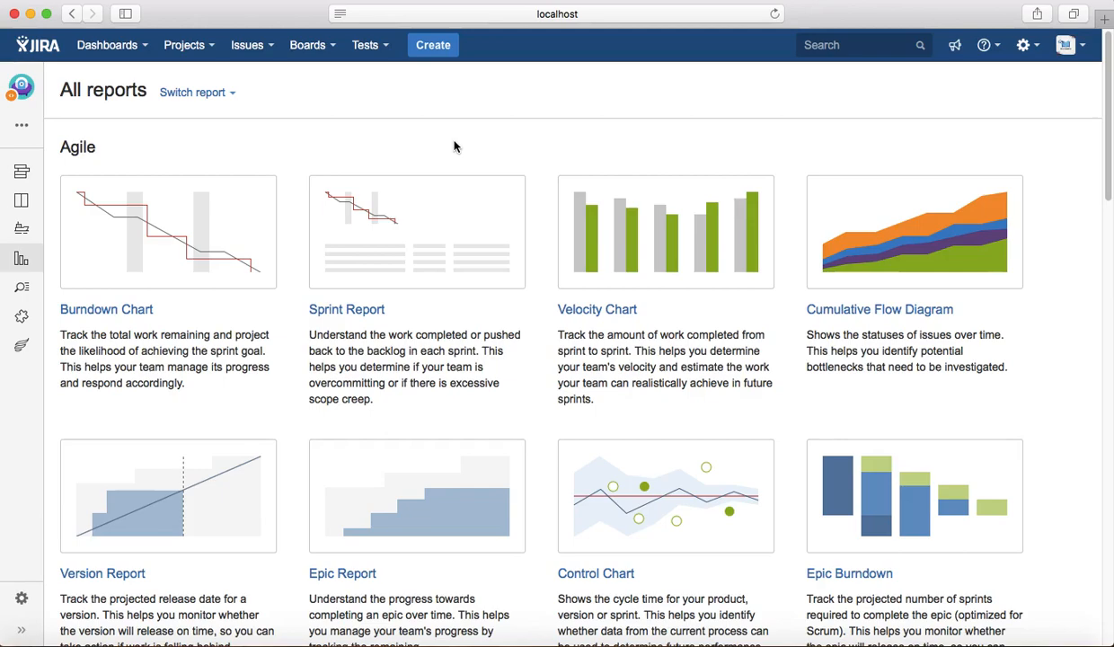
{"action": "mouse_move", "coordinate": [133, 165]}
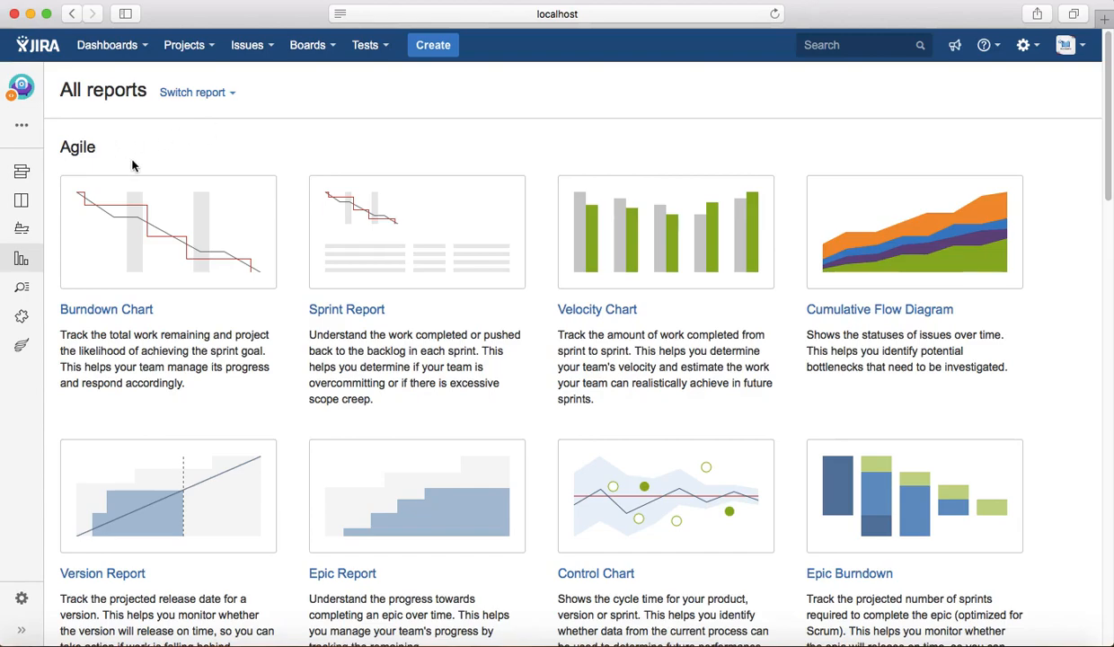
{"action": "mouse_move", "coordinate": [139, 167]}
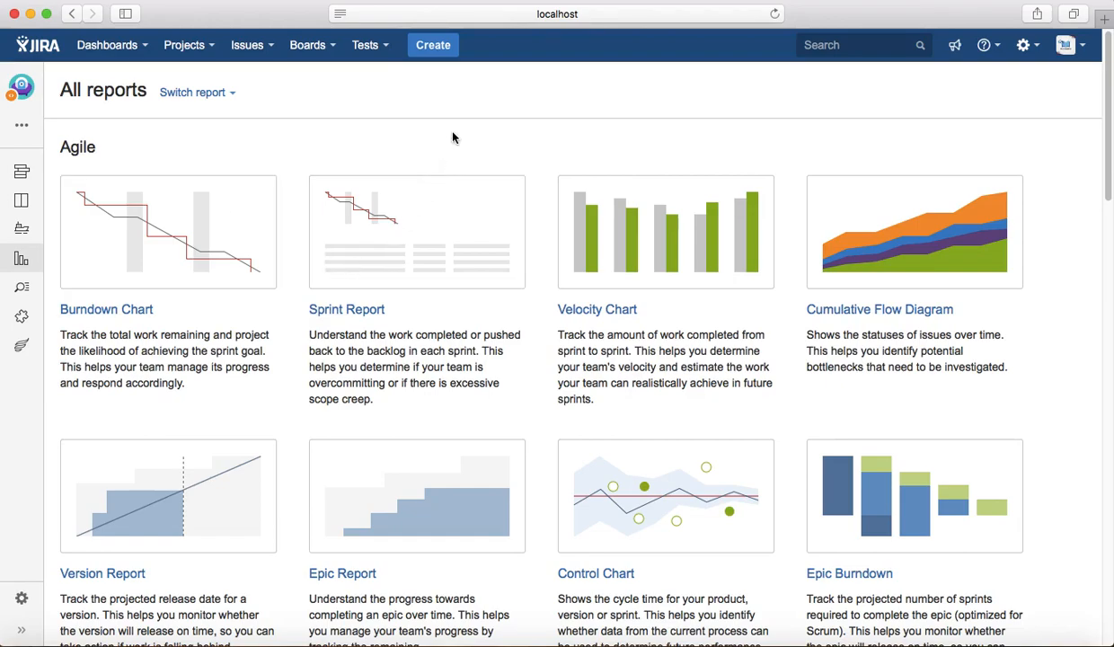
{"action": "mouse_move", "coordinate": [1039, 277]}
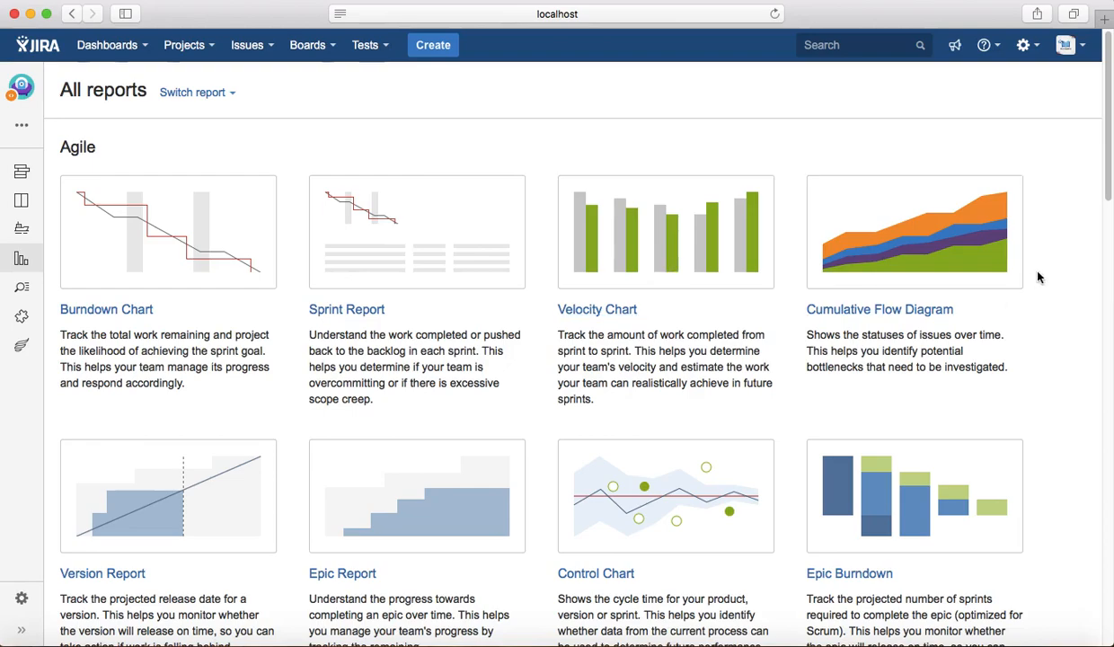
Scroll the All reports page down to the Issue analysis reports
{"action": "scroll", "scroll_direction": "down", "scroll_amount": 3}
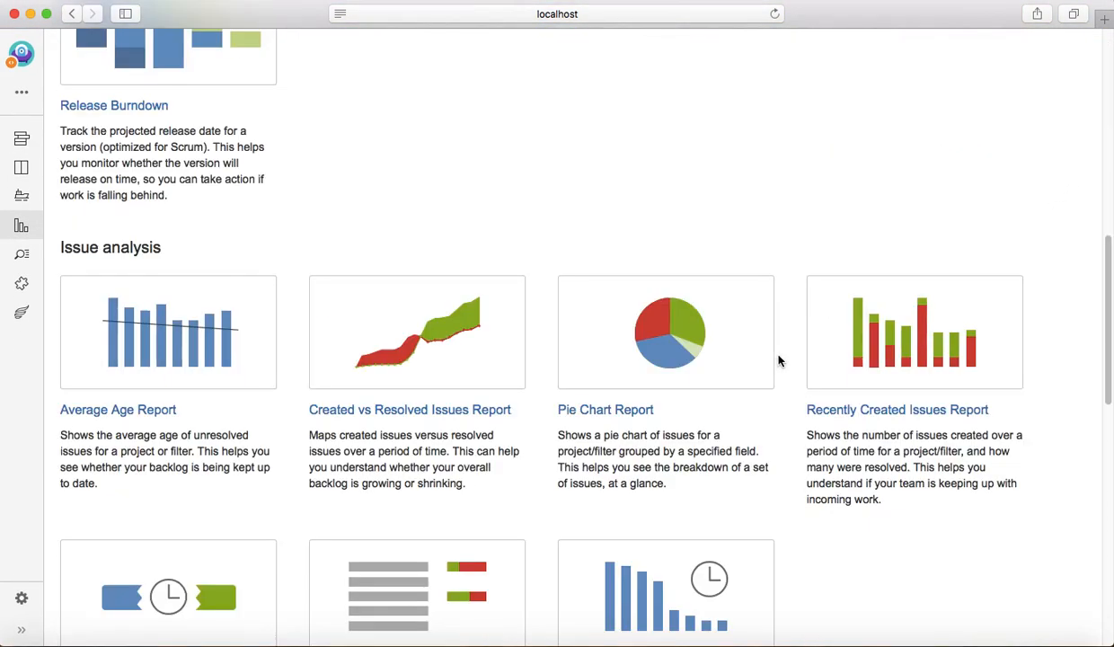
{"action": "mouse_move", "coordinate": [511, 358]}
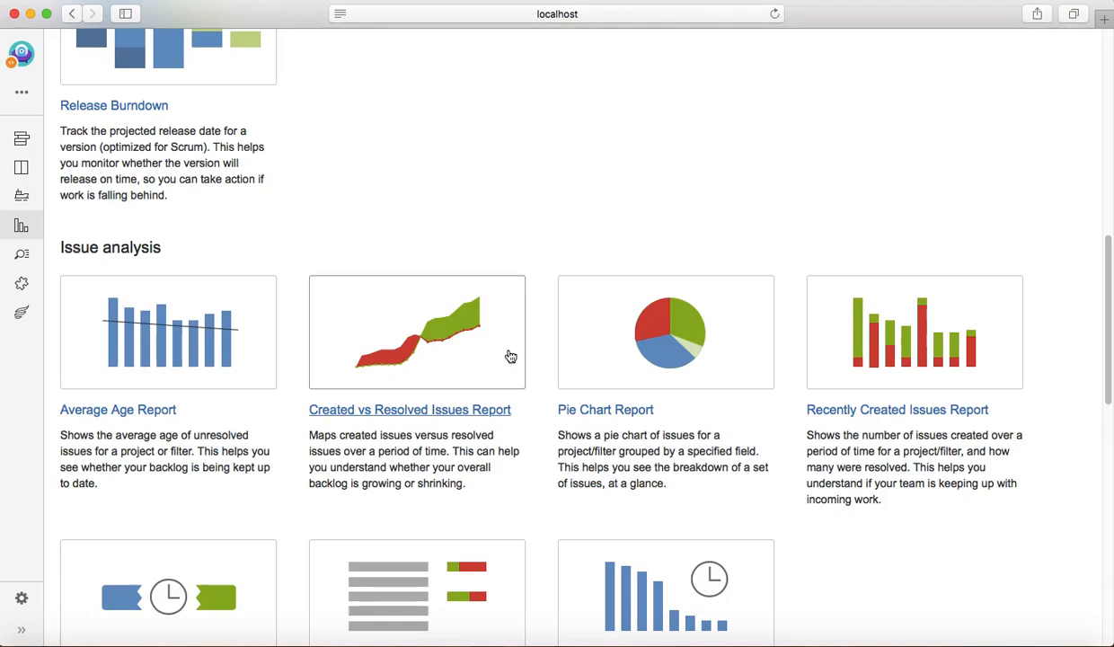
{"action": "mouse_move", "coordinate": [535, 377]}
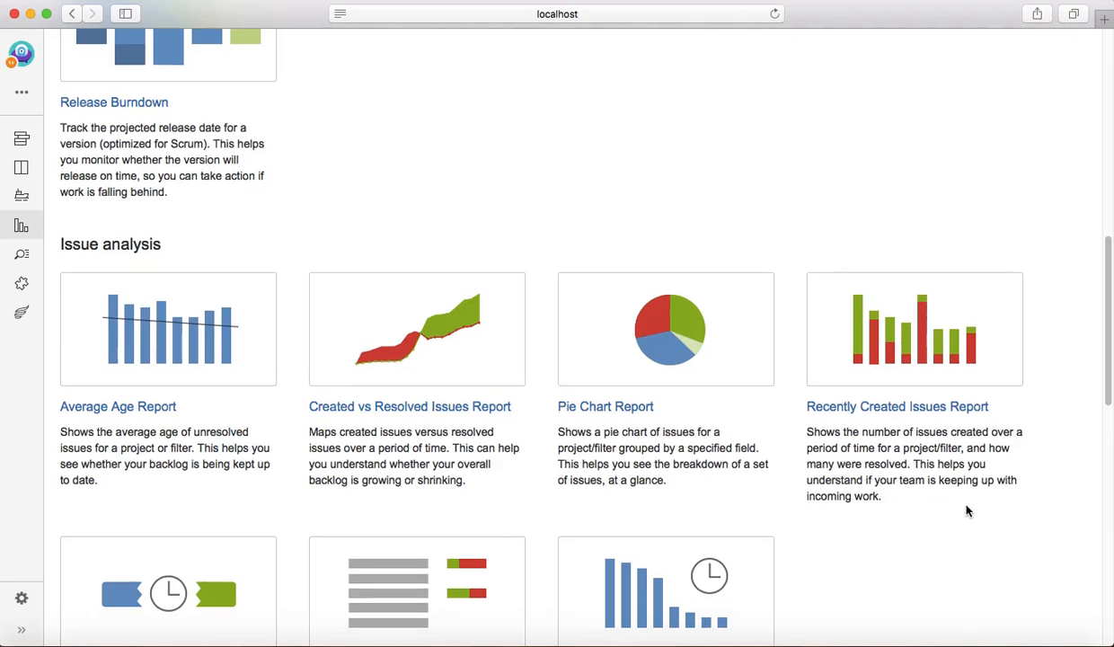
Scroll further down to the Forecast & management reports (Time Tracking, User Workload, Version Workload)
{"action": "scroll", "scroll_direction": "down", "scroll_amount": 3}
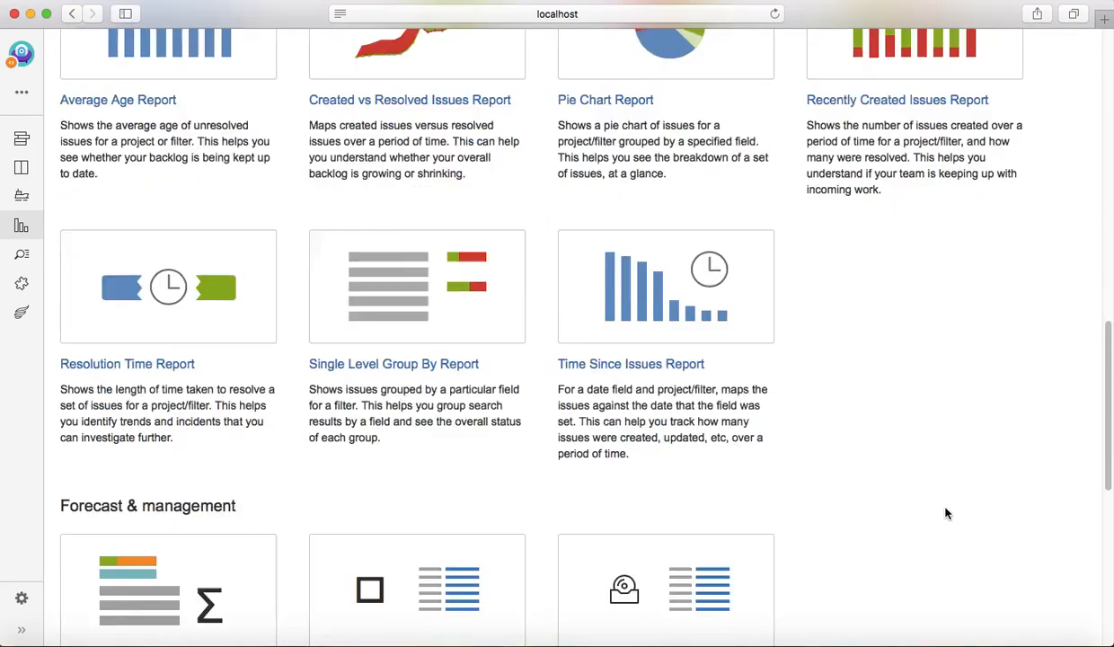
{"action": "scroll", "scroll_direction": "down", "scroll_amount": 3}
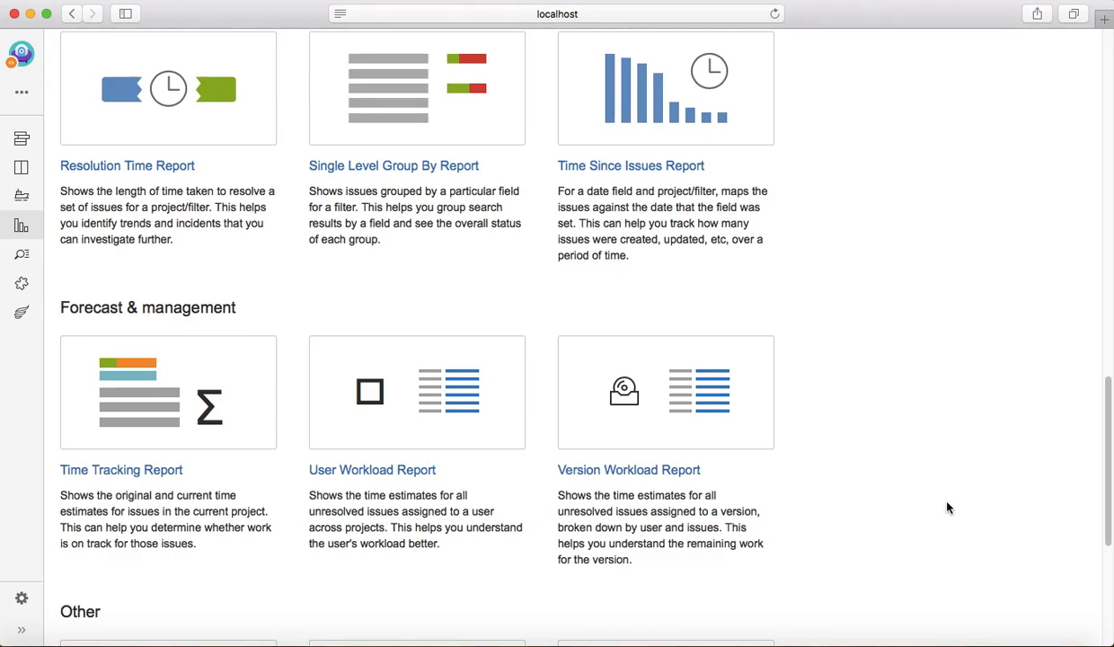
{"action": "scroll", "scroll_direction": "down", "scroll_amount": 3}
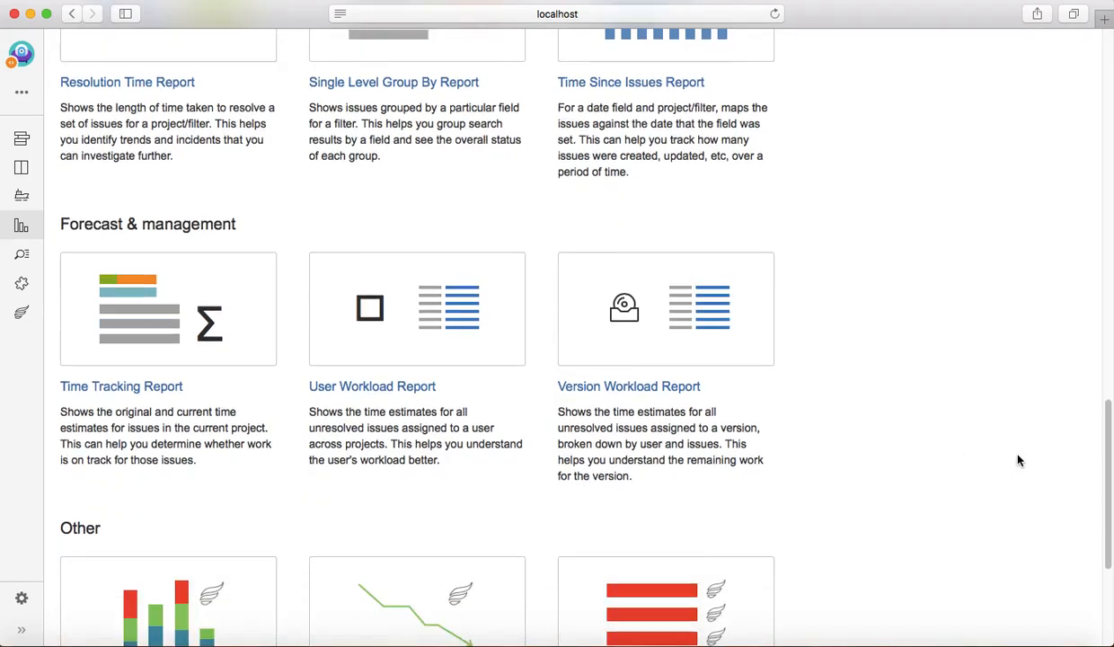
Reach the Other reports at the bottom, then scroll back up to the Agile reports
{"action": "scroll", "scroll_direction": "down", "scroll_amount": 3}
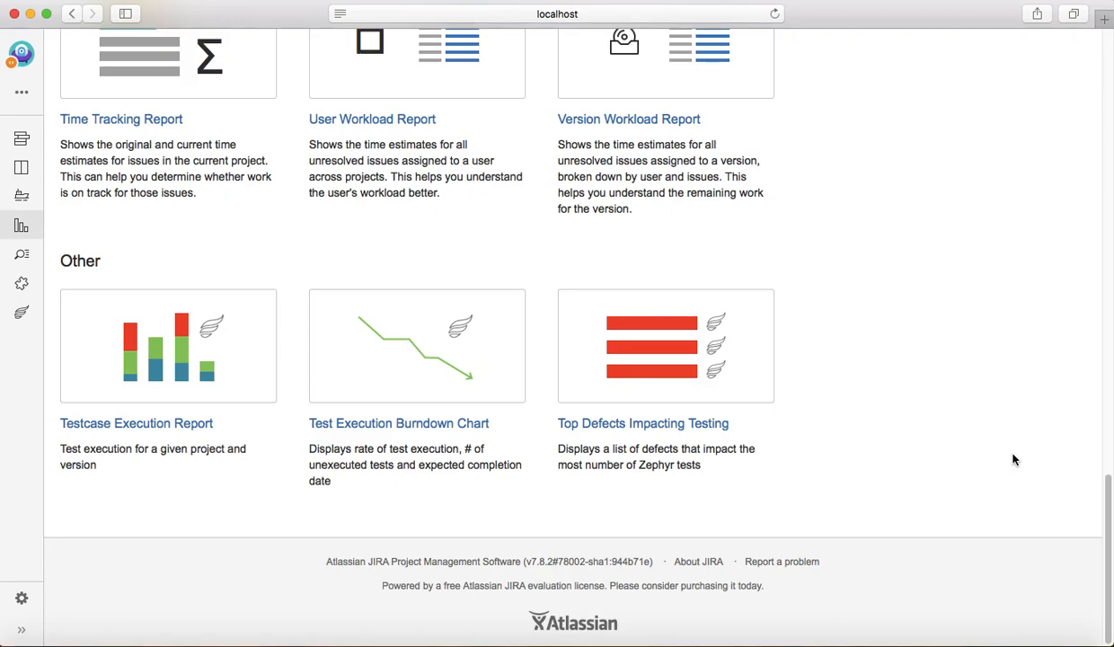
{"action": "scroll", "scroll_direction": "up", "scroll_amount": 3}
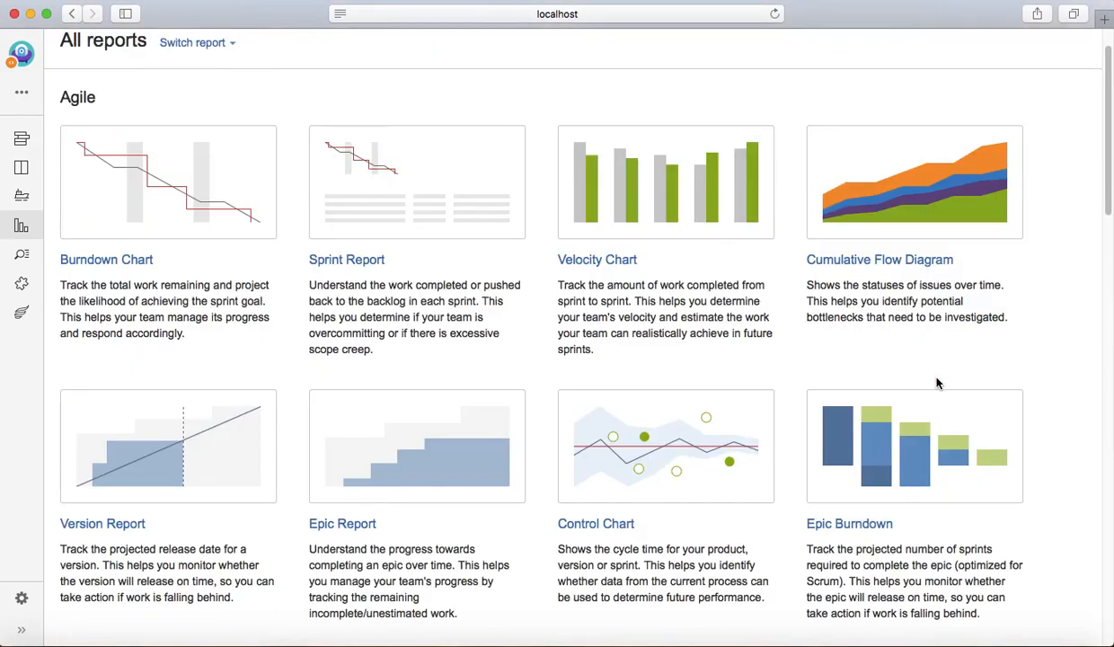
{"action": "mouse_move", "coordinate": [1003, 65]}
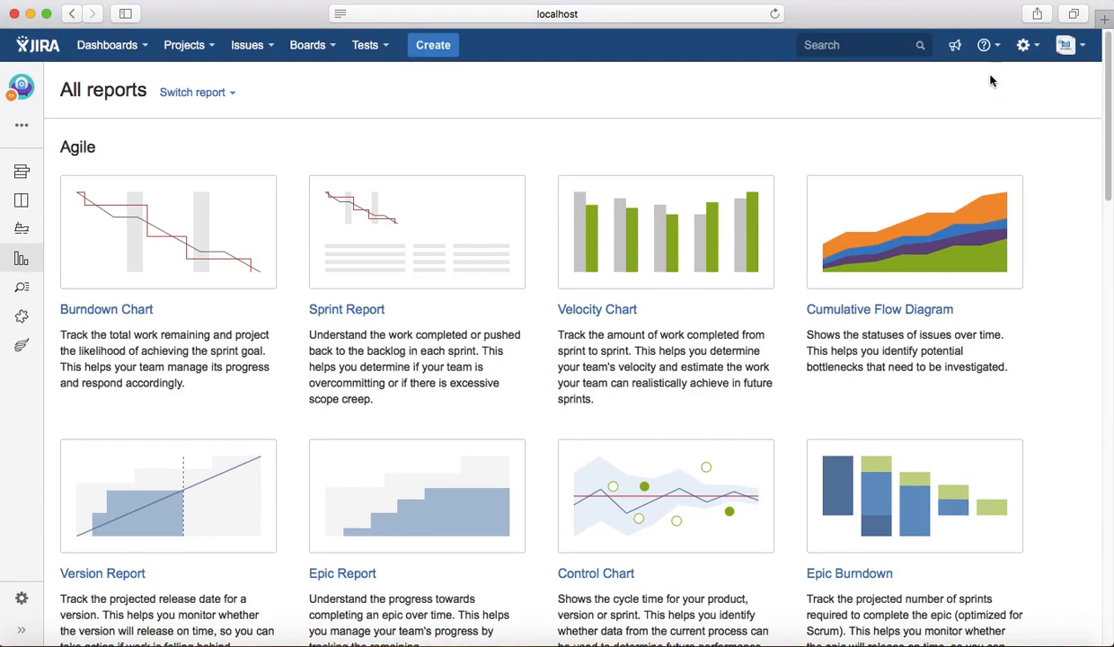
Enter the Atlassian Marketplace from the profile menu, confirming administrator access with the password
{"action": "left_click", "coordinate": [1065, 45]}
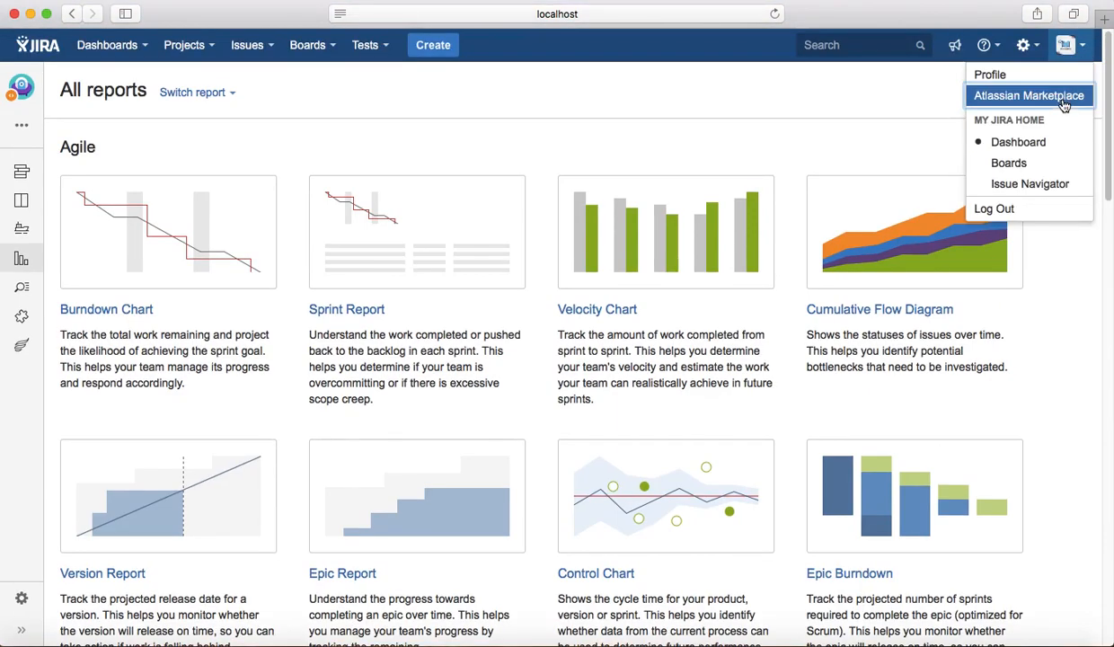
{"action": "left_click", "coordinate": [1028, 95]}
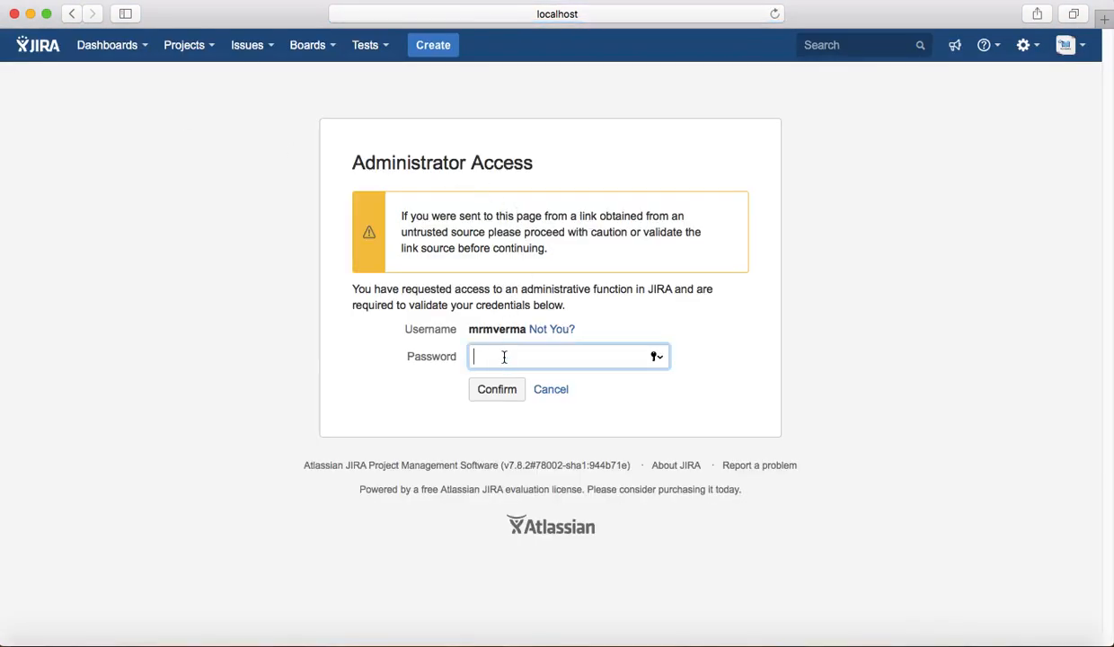
{"action": "type", "text": "password"}
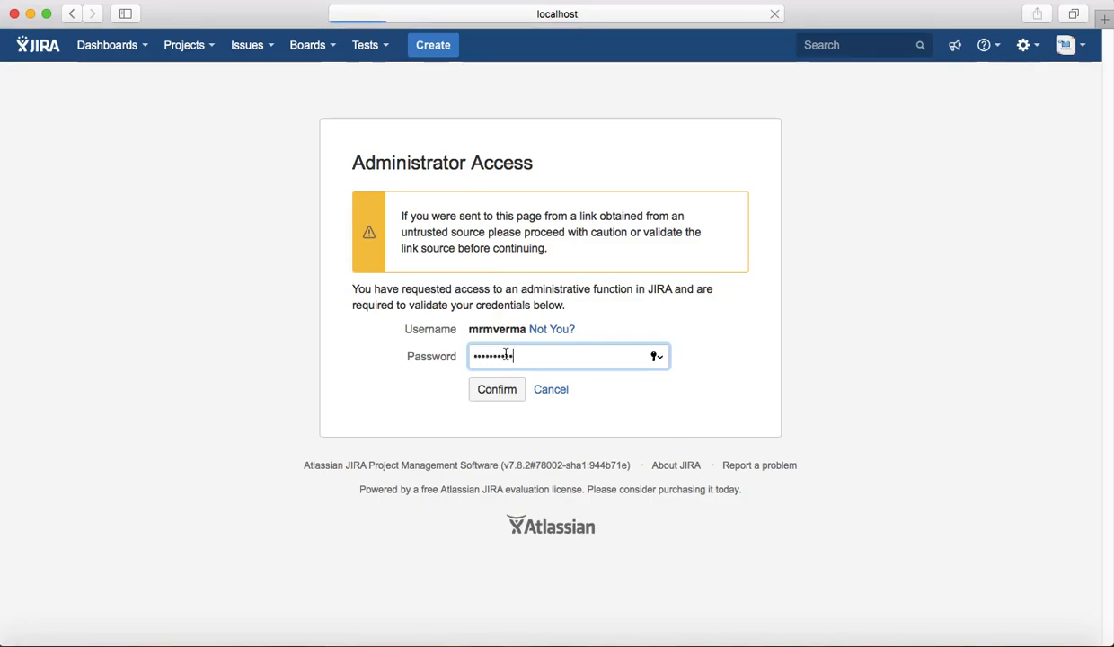
{"action": "left_click", "coordinate": [496, 388]}
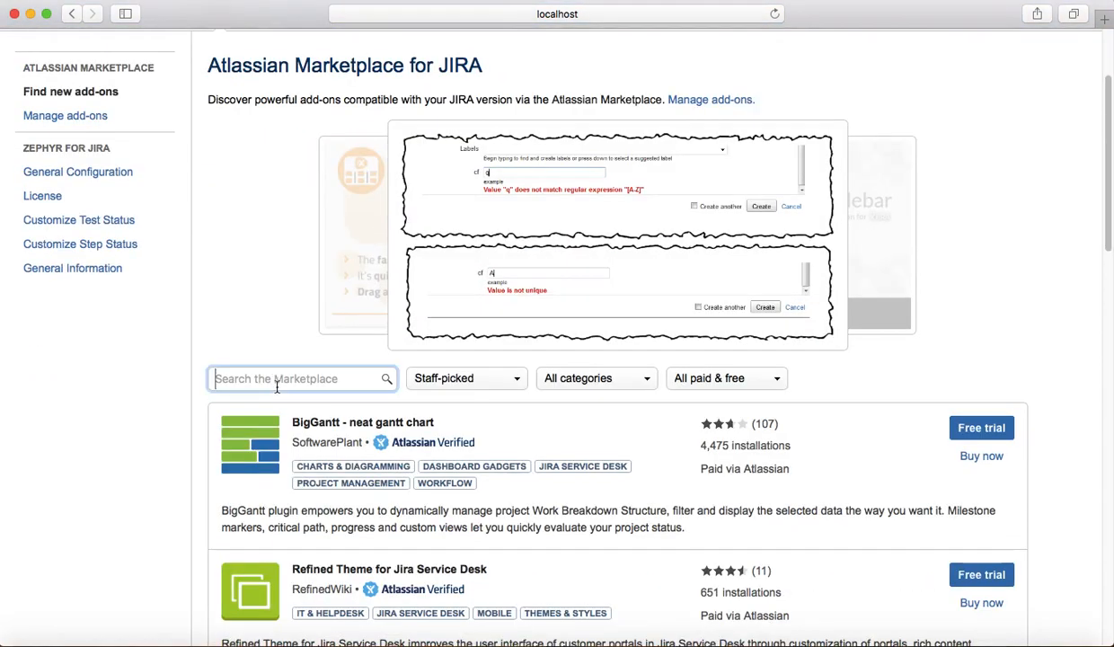
Search the Marketplace for 'reports' to list matching add-ons
{"action": "type", "text": "reports"}
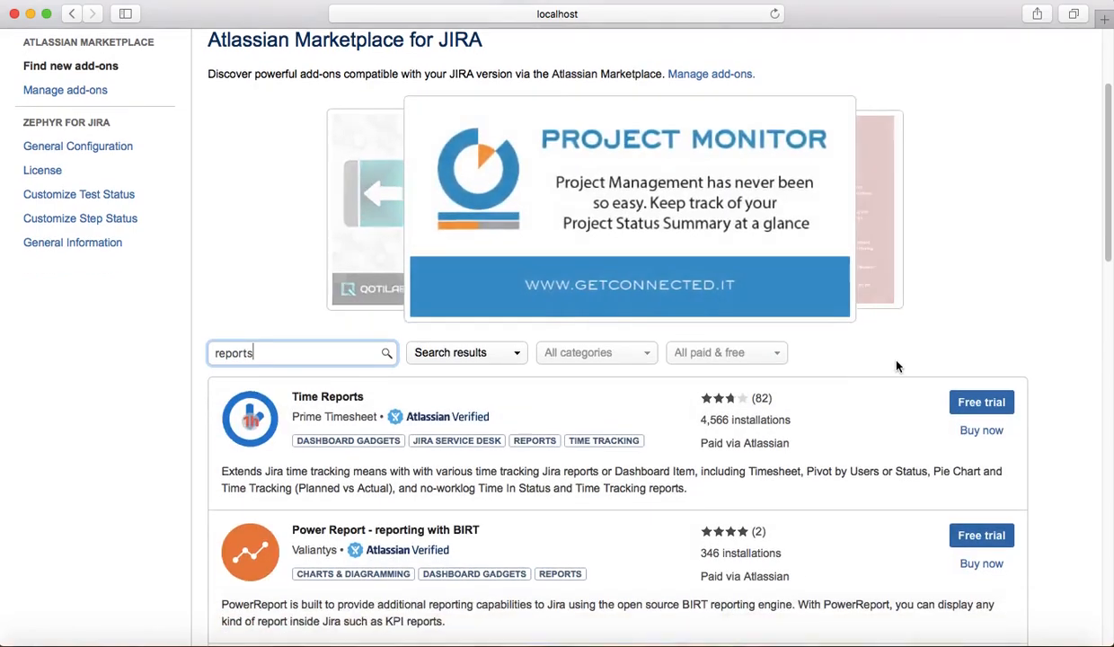
Scroll through the report add-on results down to Arsenale Dataplane and Intelligent Reports
{"action": "scroll", "scroll_direction": "down", "scroll_amount": 3}
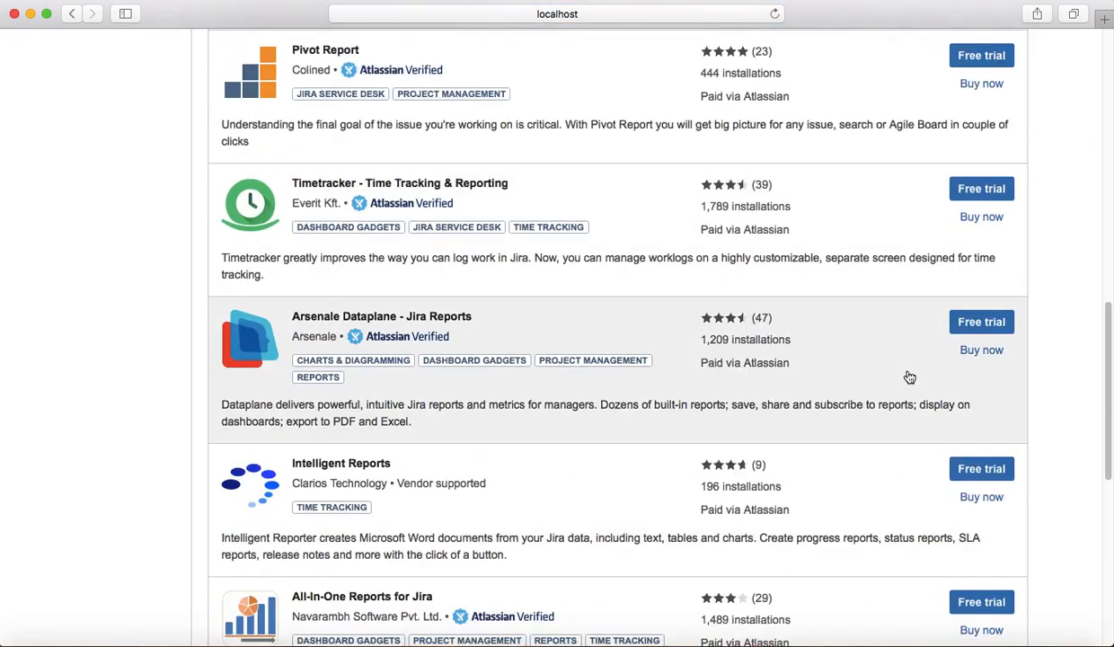
{"action": "scroll", "scroll_direction": "down", "scroll_amount": 3}
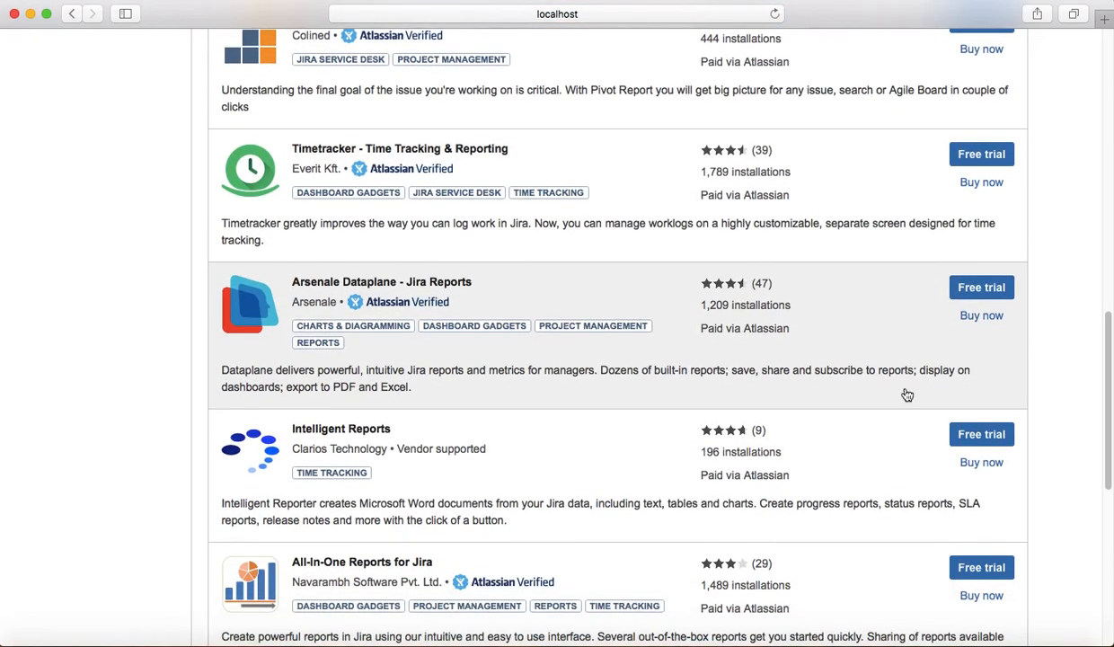
{"action": "mouse_move", "coordinate": [981, 287]}
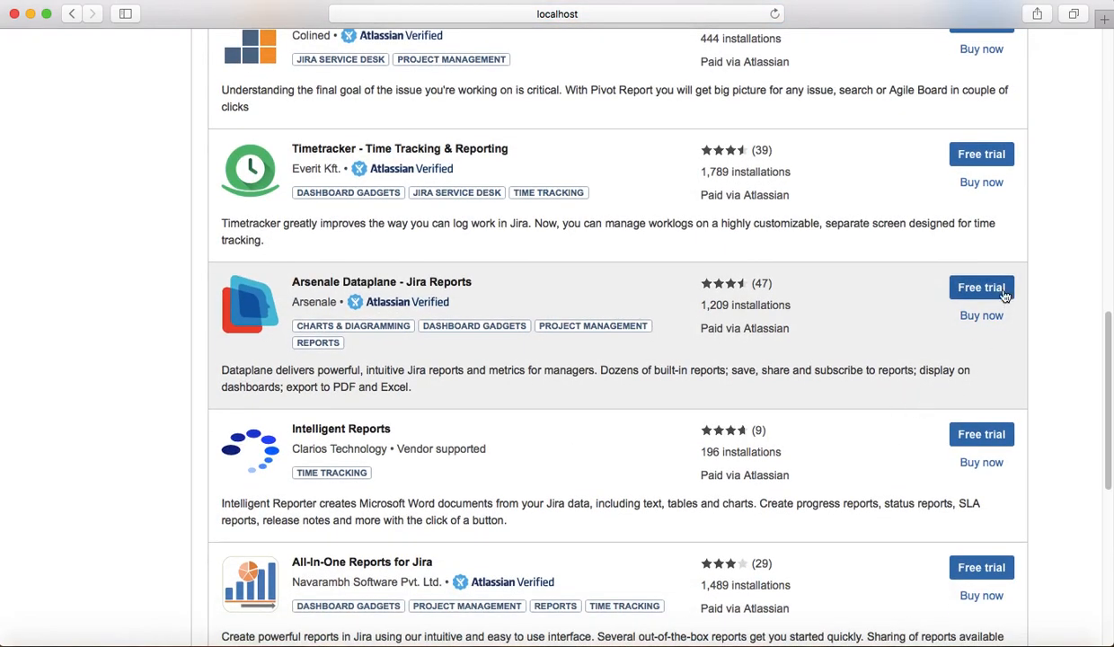
{"action": "mouse_move", "coordinate": [813, 359]}
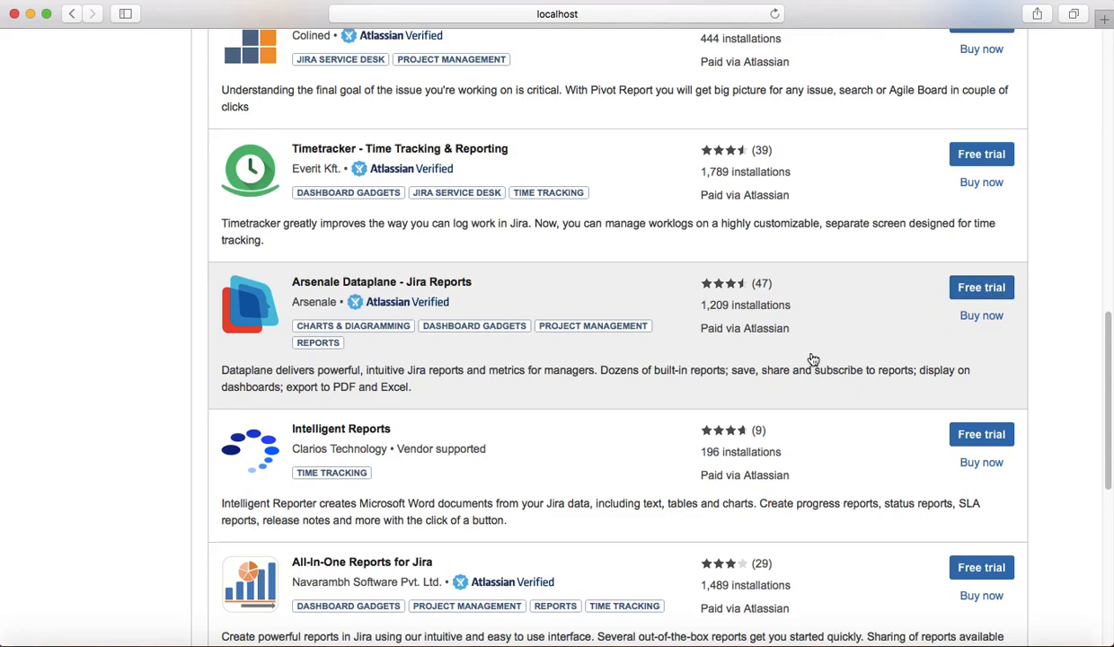